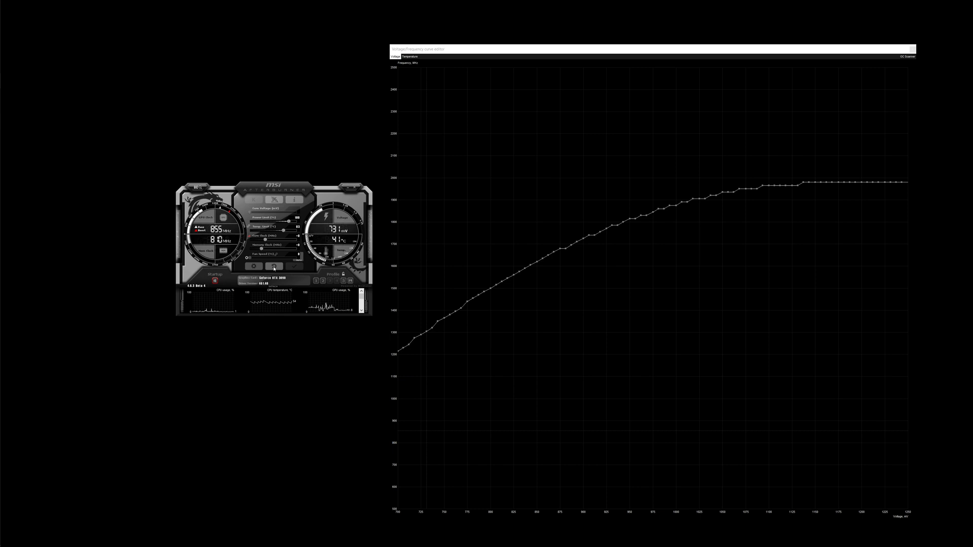
mouse_move(542, 525)
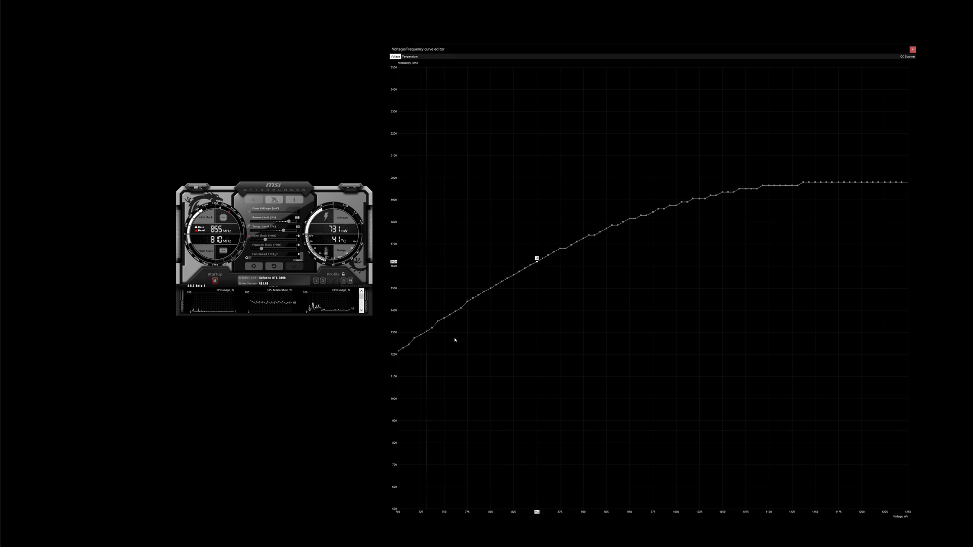
mouse_move(472, 351)
text(1,800)
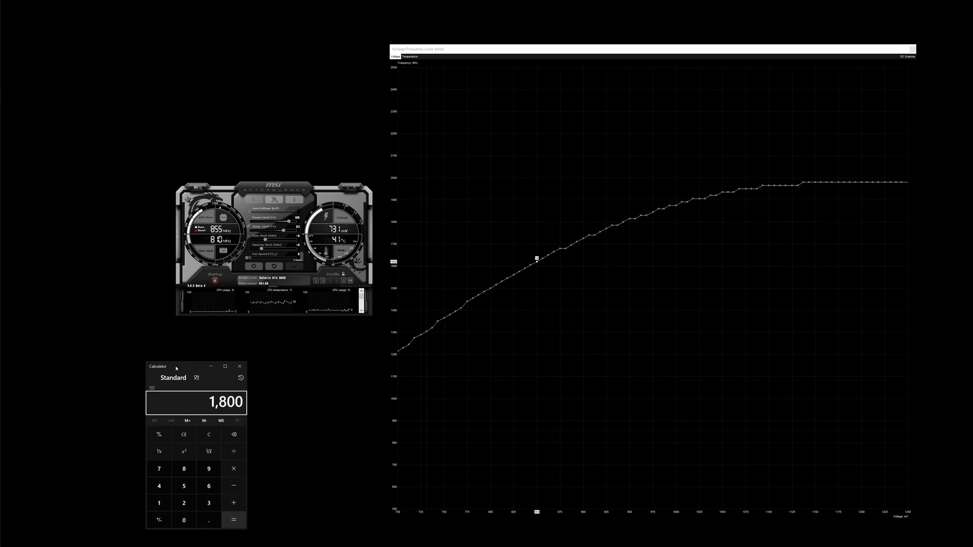
Step: Enter 1800 as the target frequency in the Windows Calculator
click(233, 519)
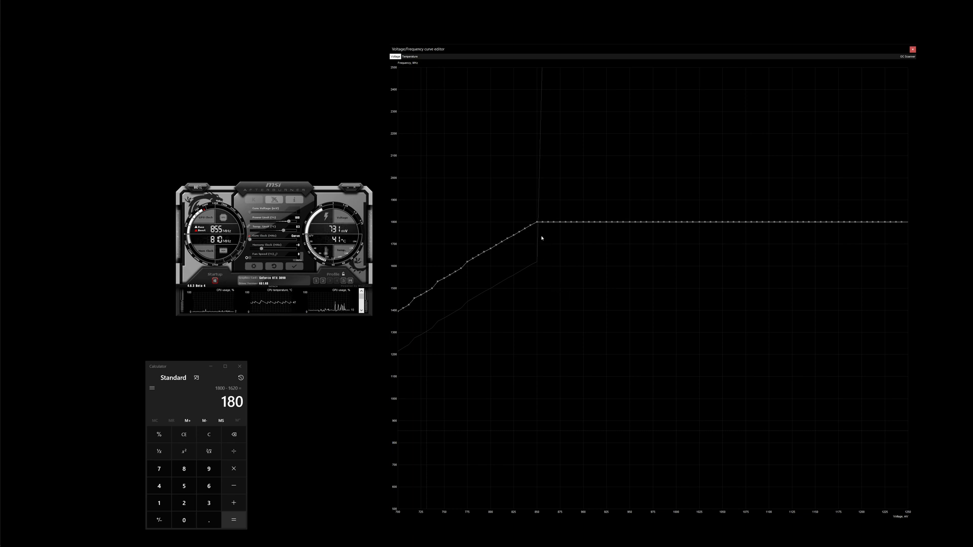
mouse_move(633, 233)
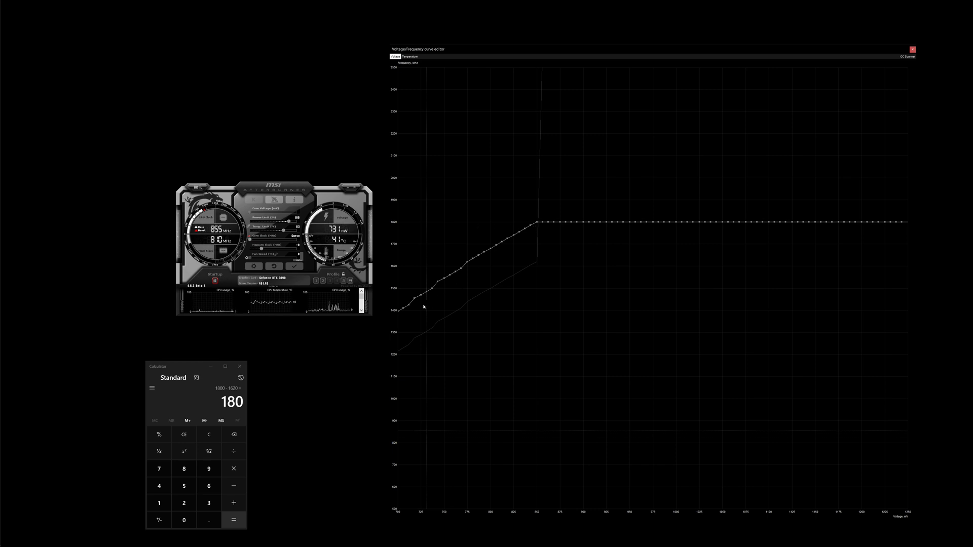
mouse_move(440, 297)
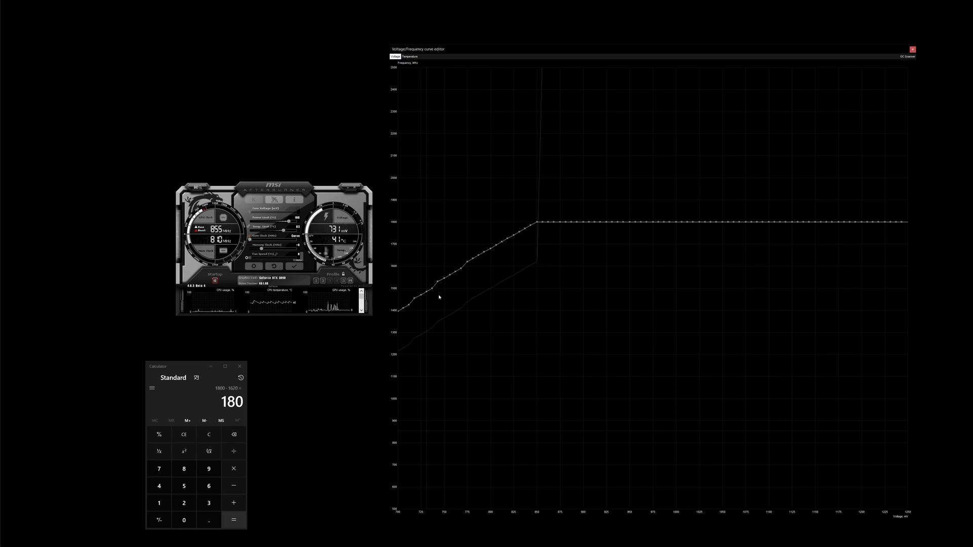